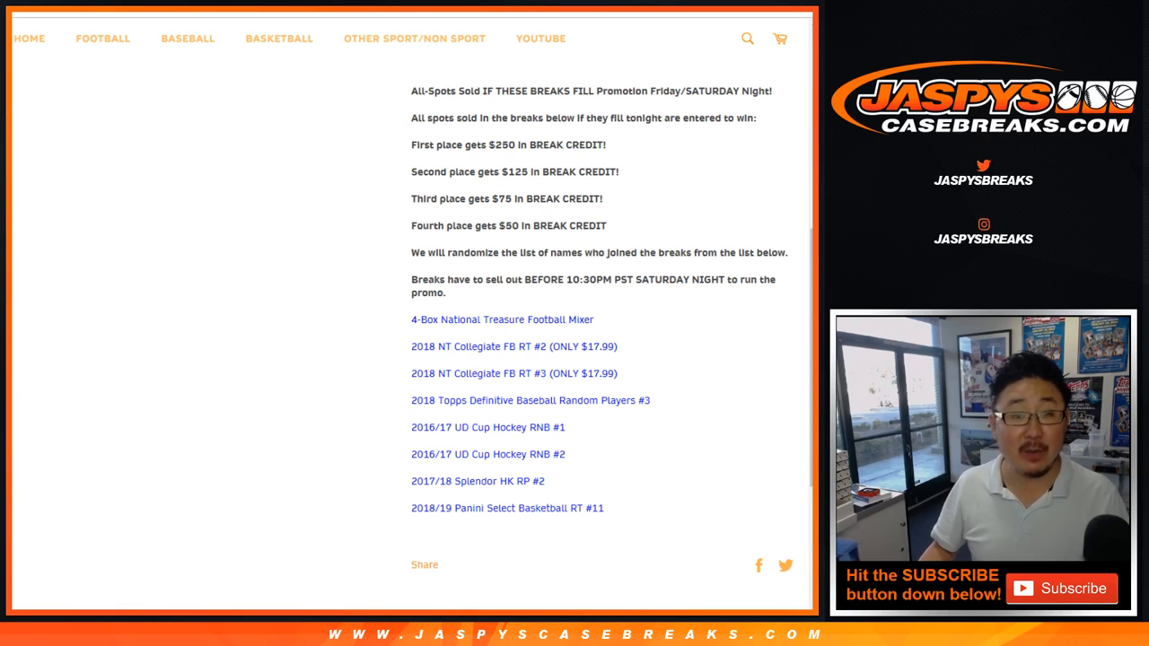
- Highlight the promo prize table and point out the 1st, 2nd and 3rd place prizes
left_click_drag(413, 320, 603, 507)
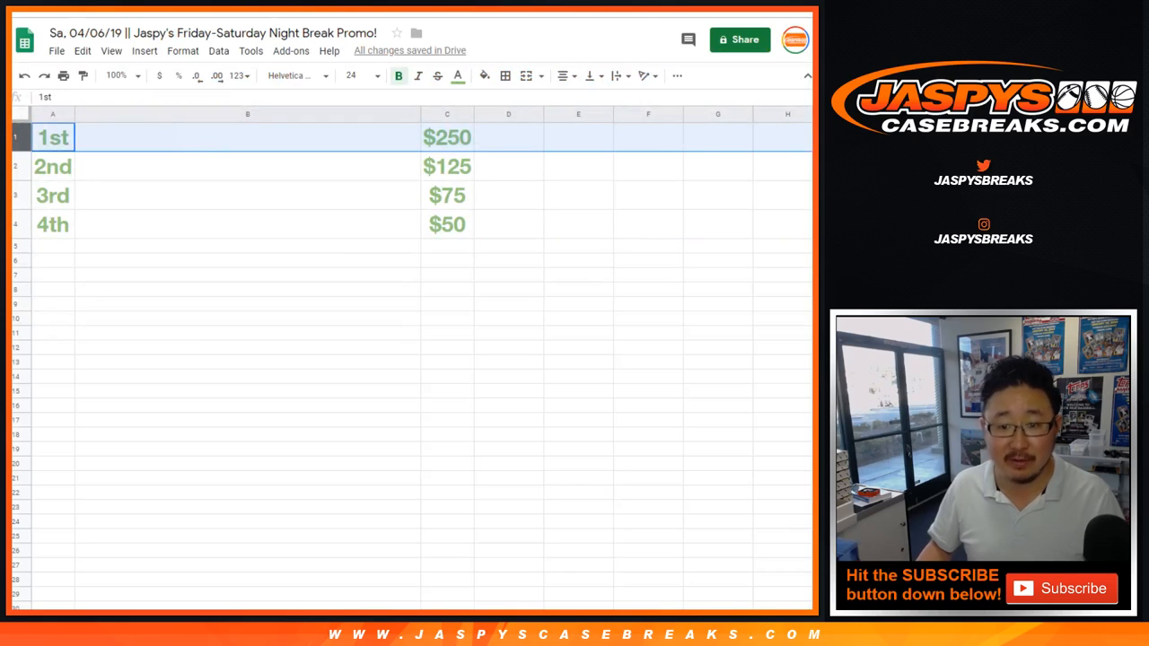
left_click(54, 165)
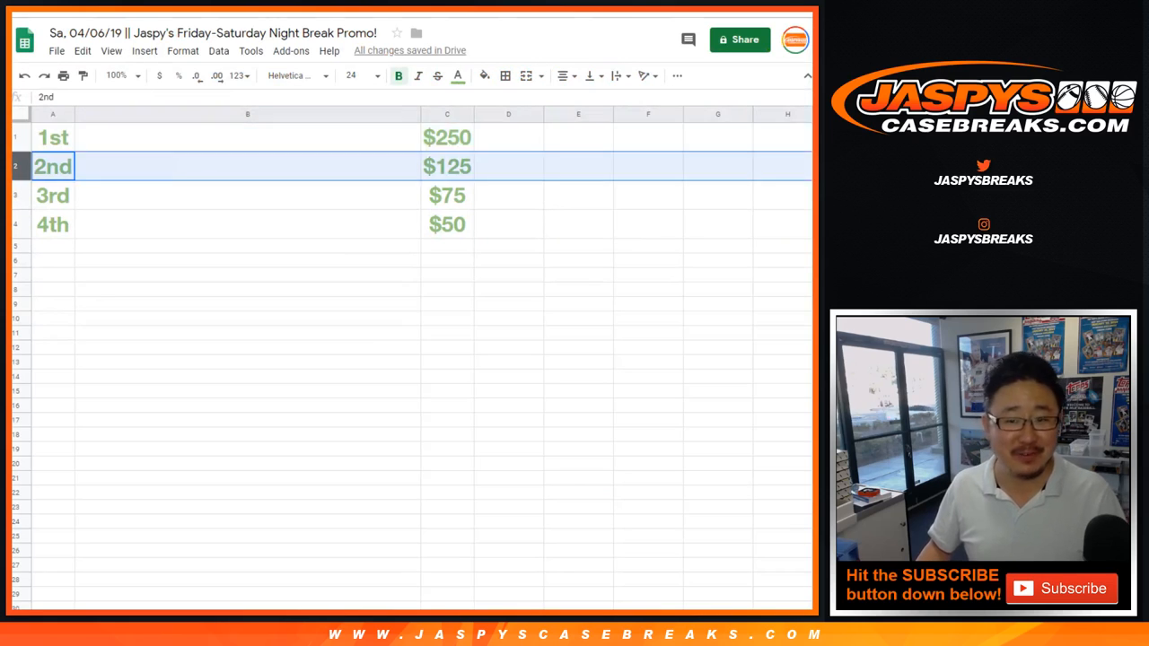
left_click(52, 193)
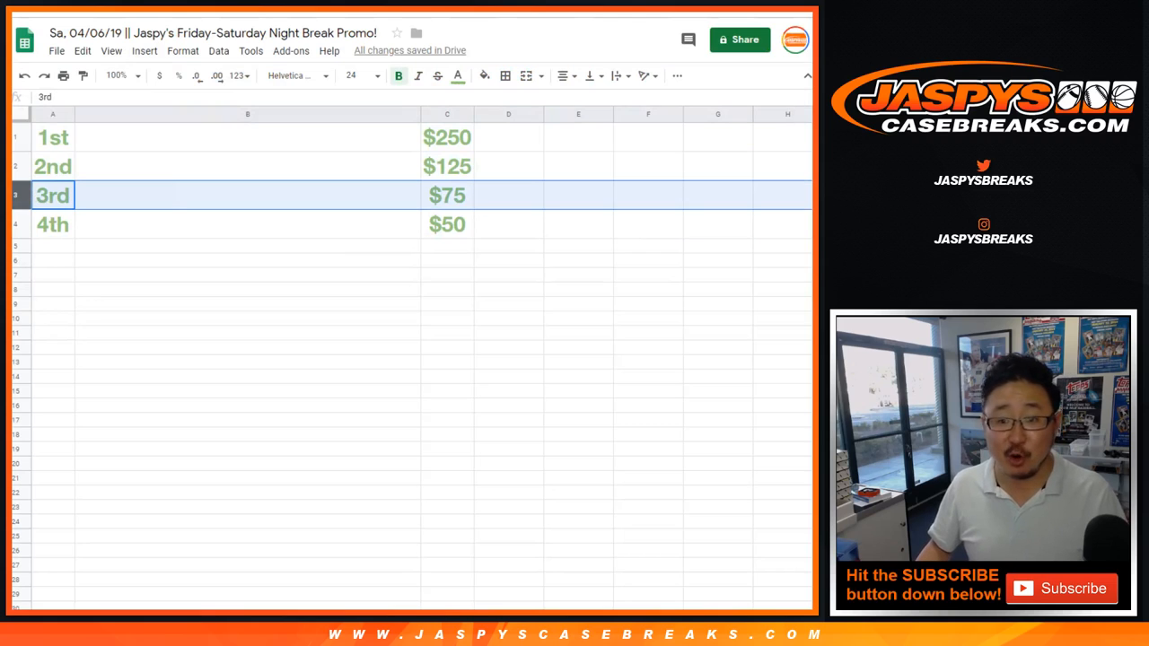
left_click(52, 224)
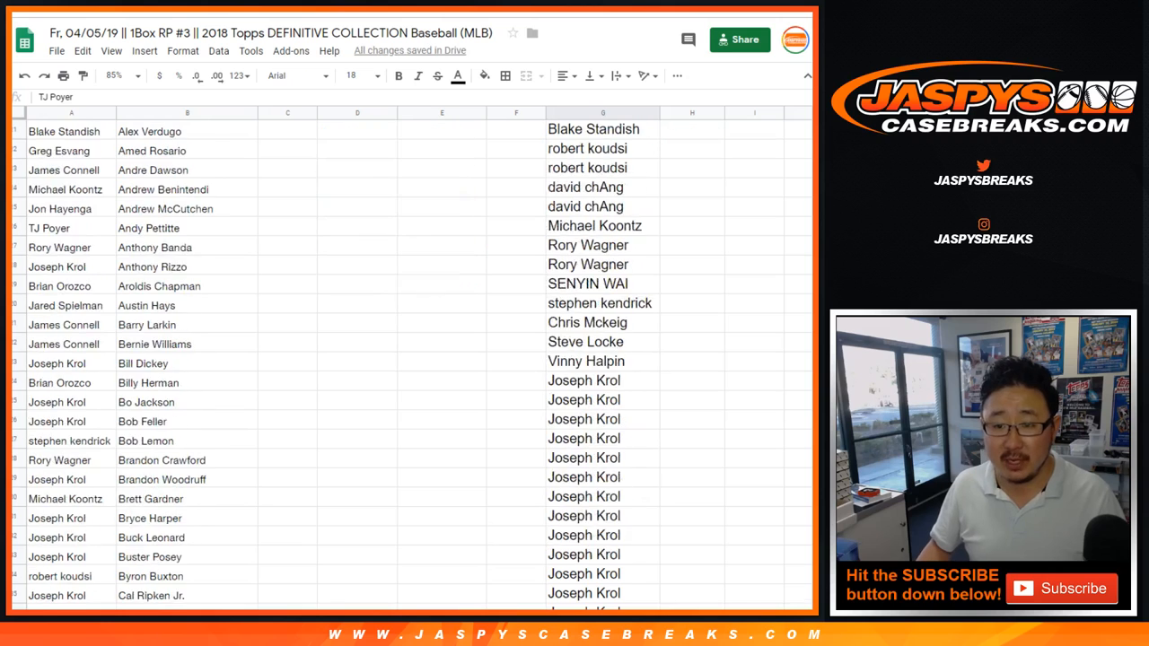
- Review the break customer name lists, ending on the Panini SELECT Basketball sheet
scroll("down", 3)
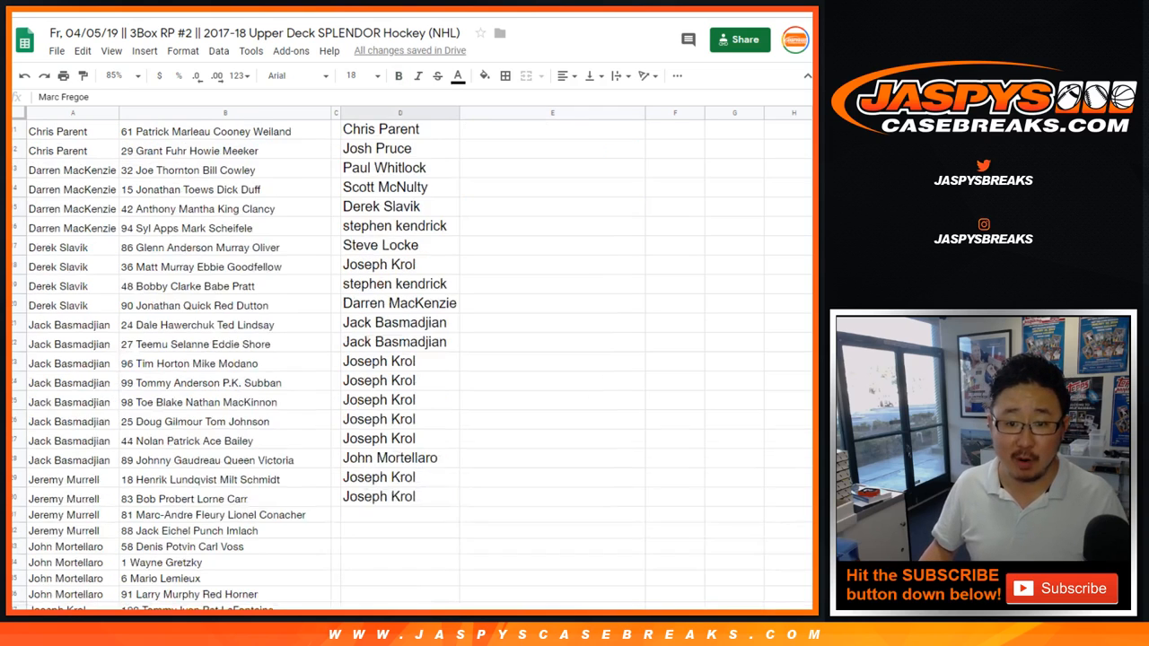
scroll("down", 3)
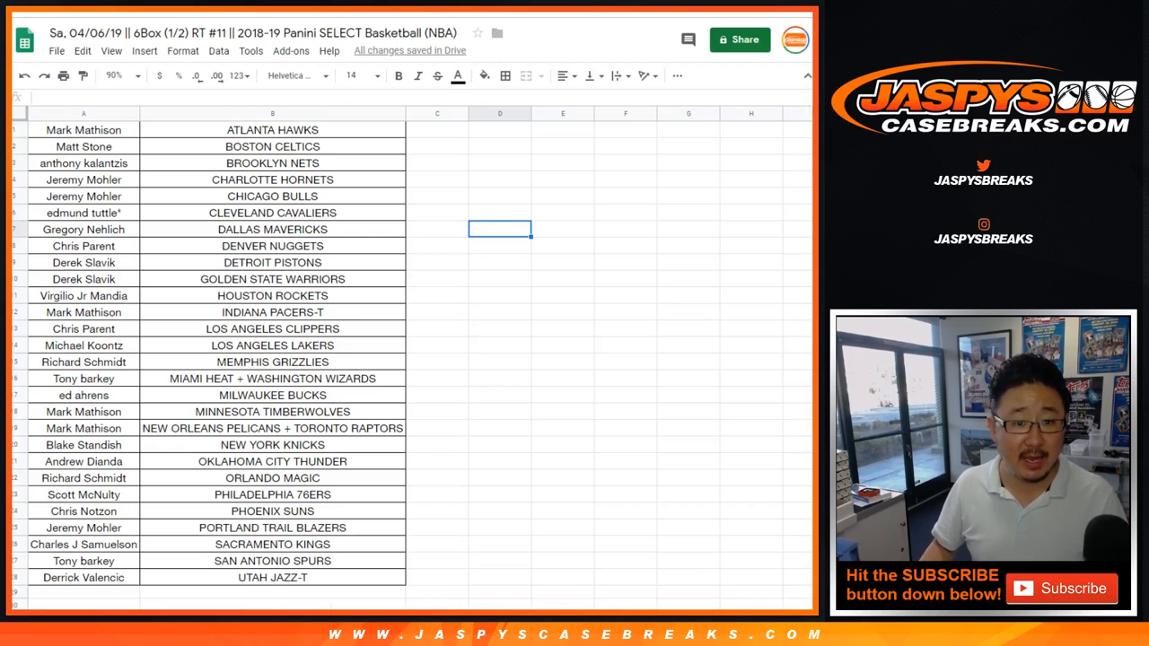
left_click(83, 113)
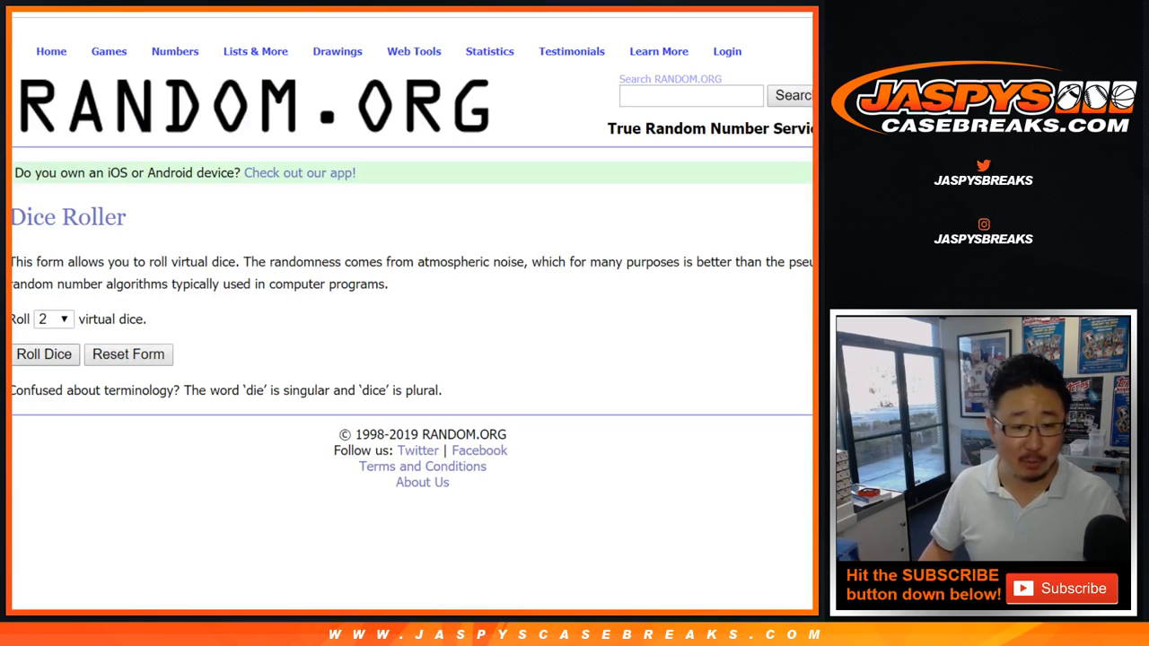
- Roll the two dice, then randomize the 213-name participant list and reshuffle it repeatedly
left_click(44, 353)
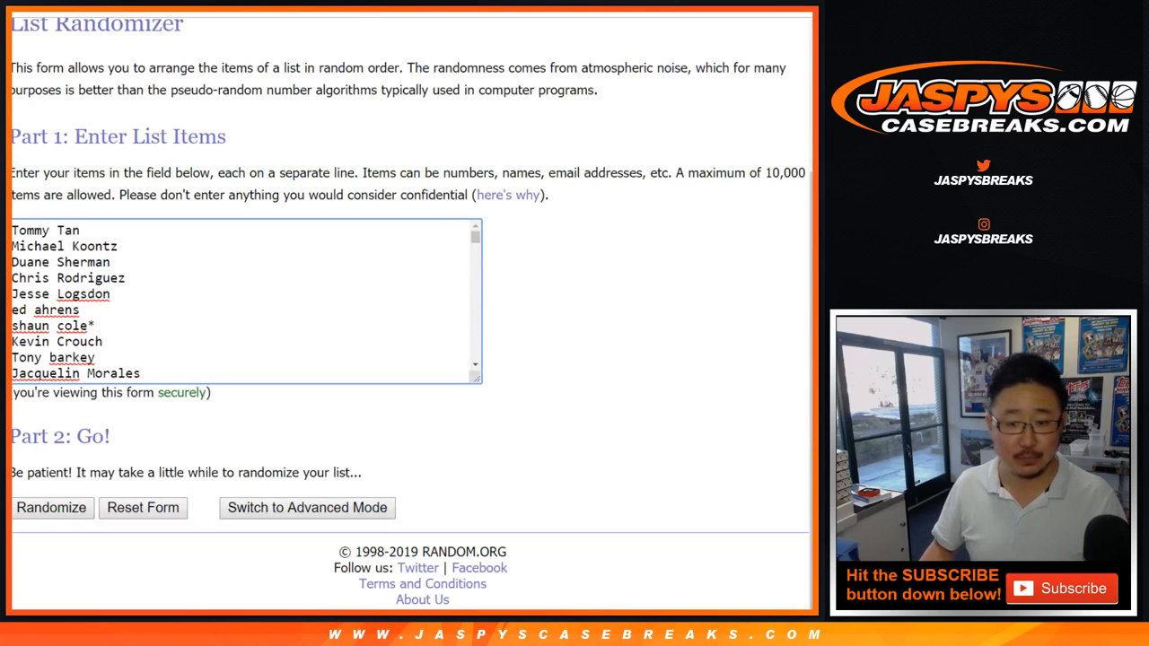
left_click(50, 507)
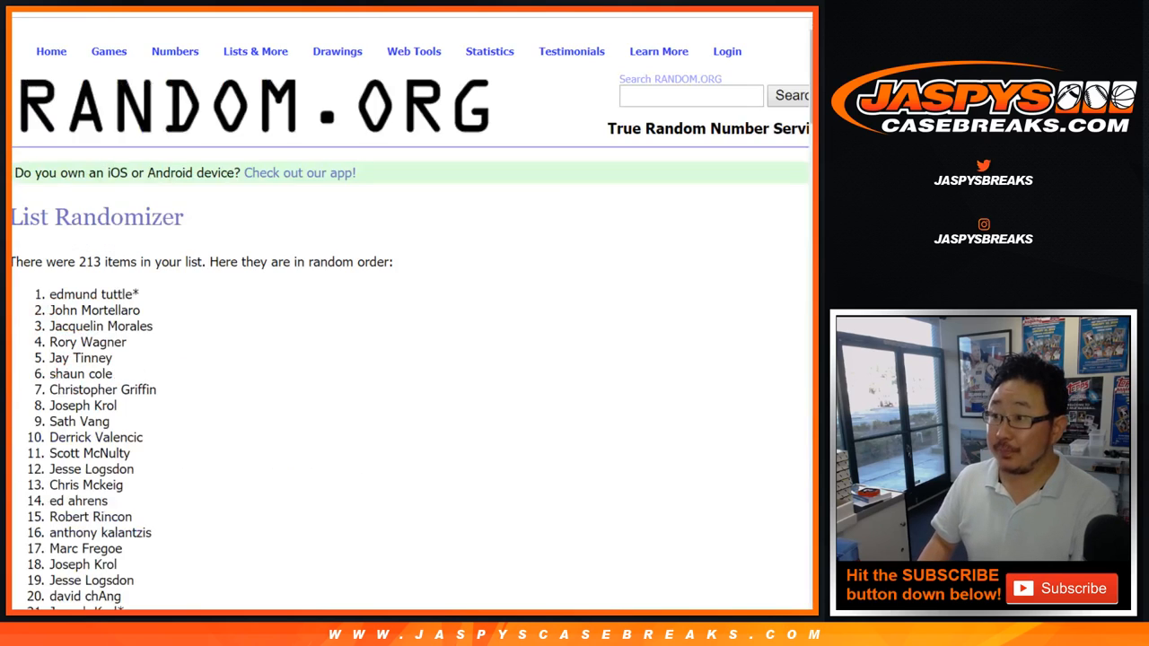
scroll("down", 3)
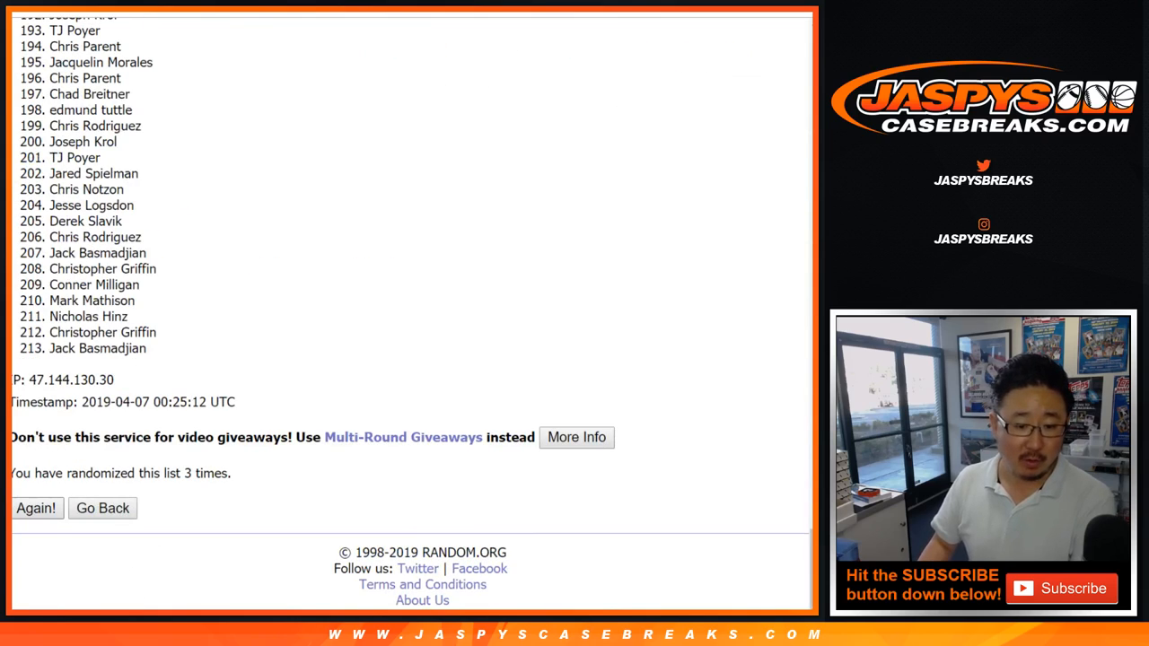
left_click(36, 508)
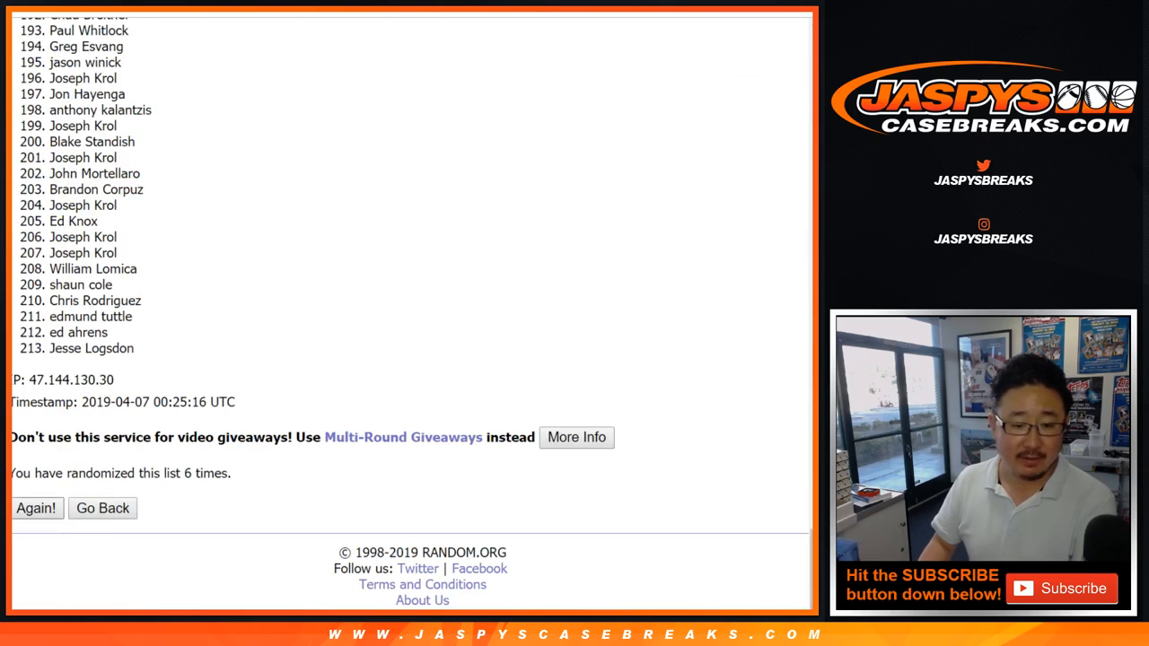
left_click(36, 508)
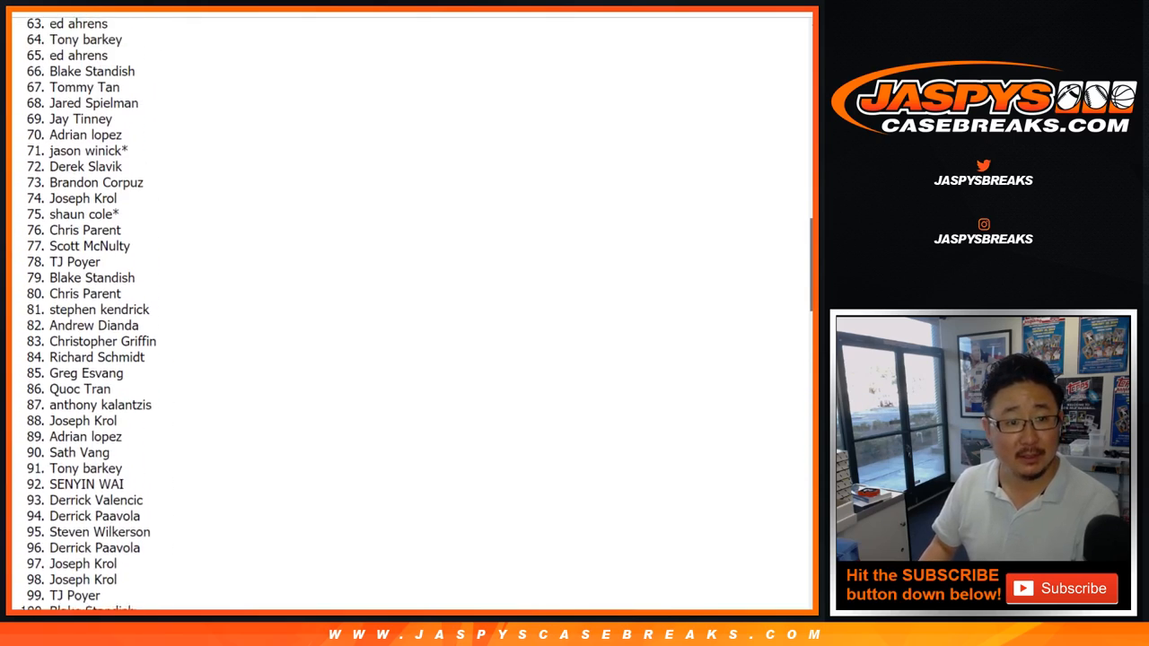
scroll("up", 3)
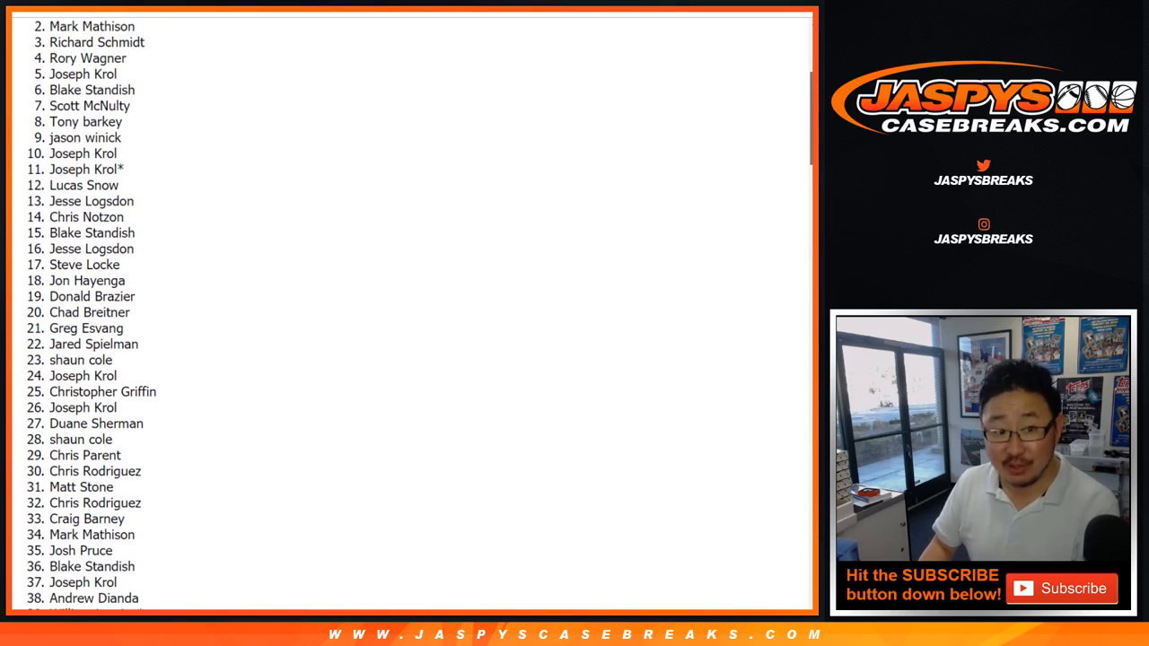
scroll("down", 3)
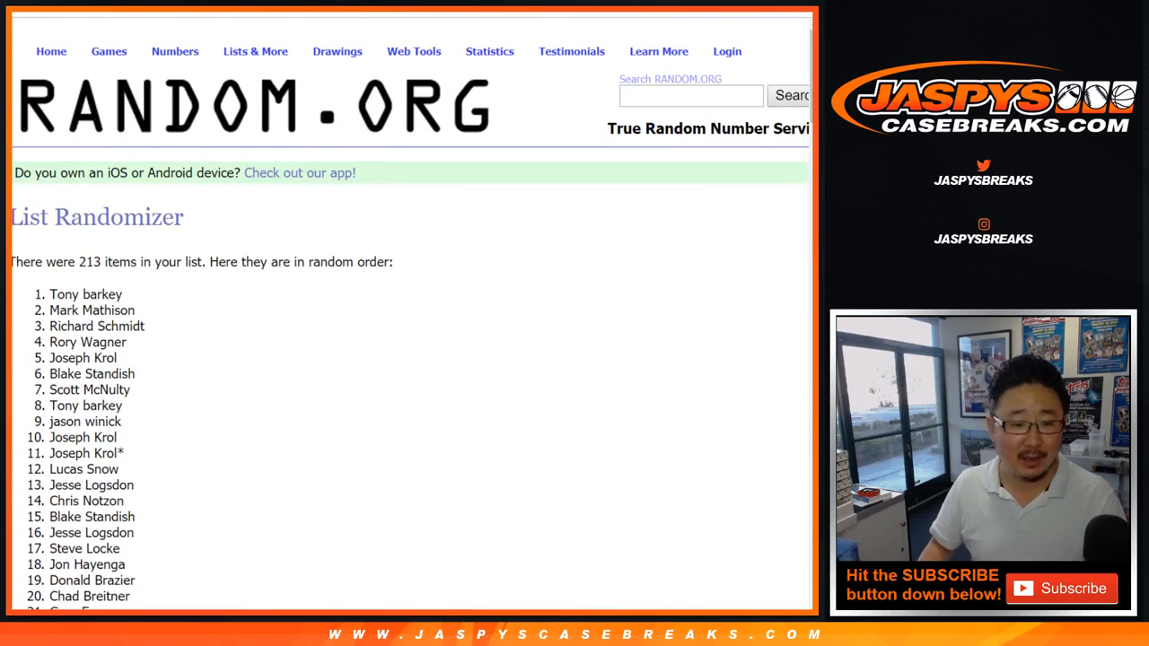
scroll("down", 3)
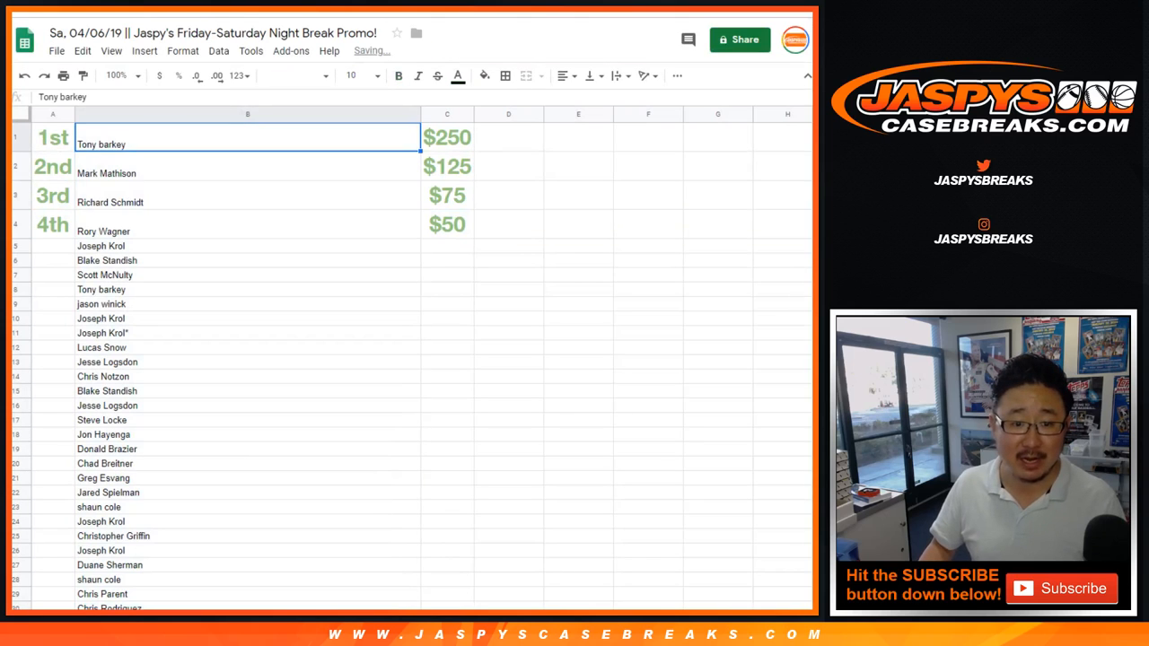
- Center the four winner names in B1:B4 and select the whole prize-and-winner table
left_click_drag(248, 136, 248, 230)
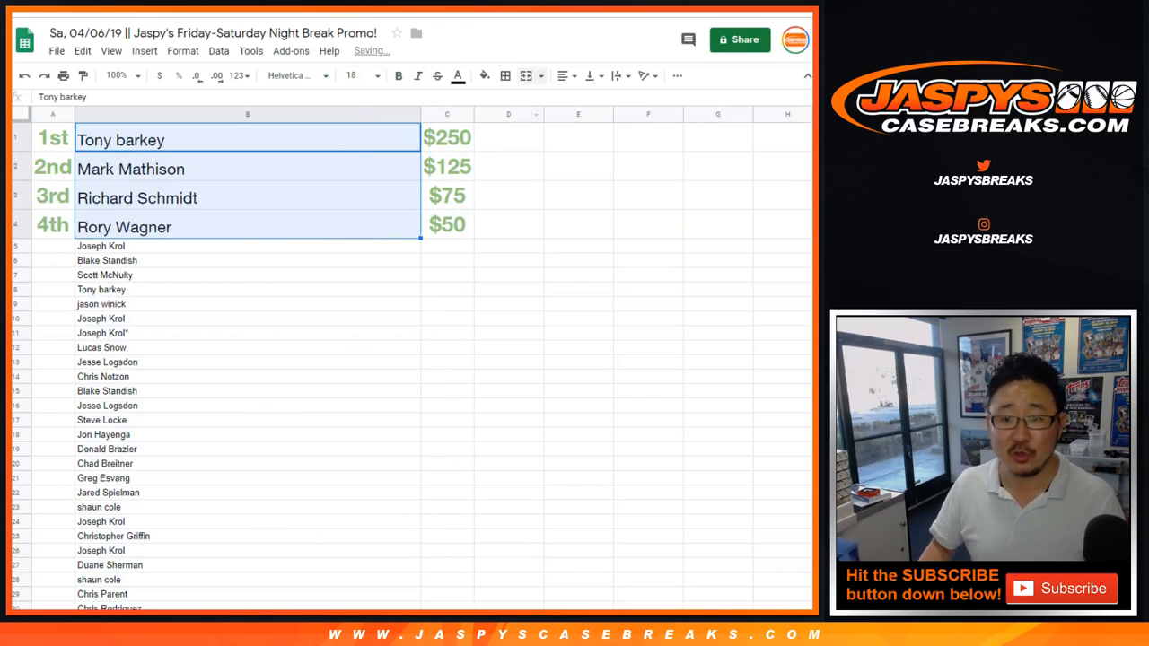
left_click(560, 76)
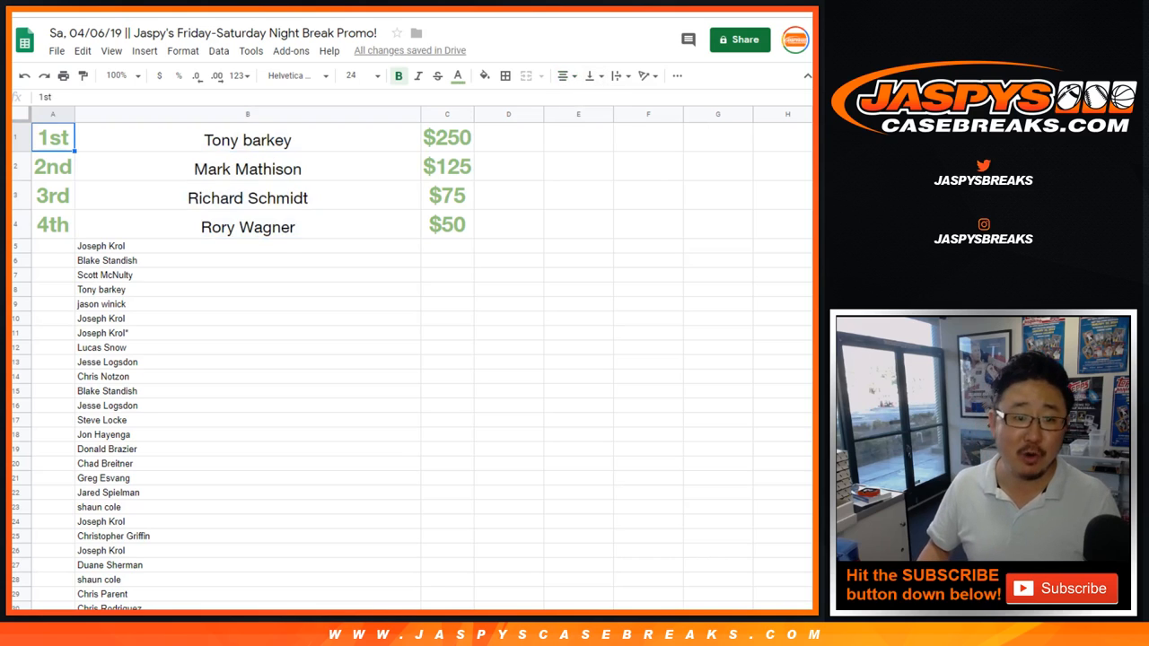
left_click_drag(52, 136, 447, 224)
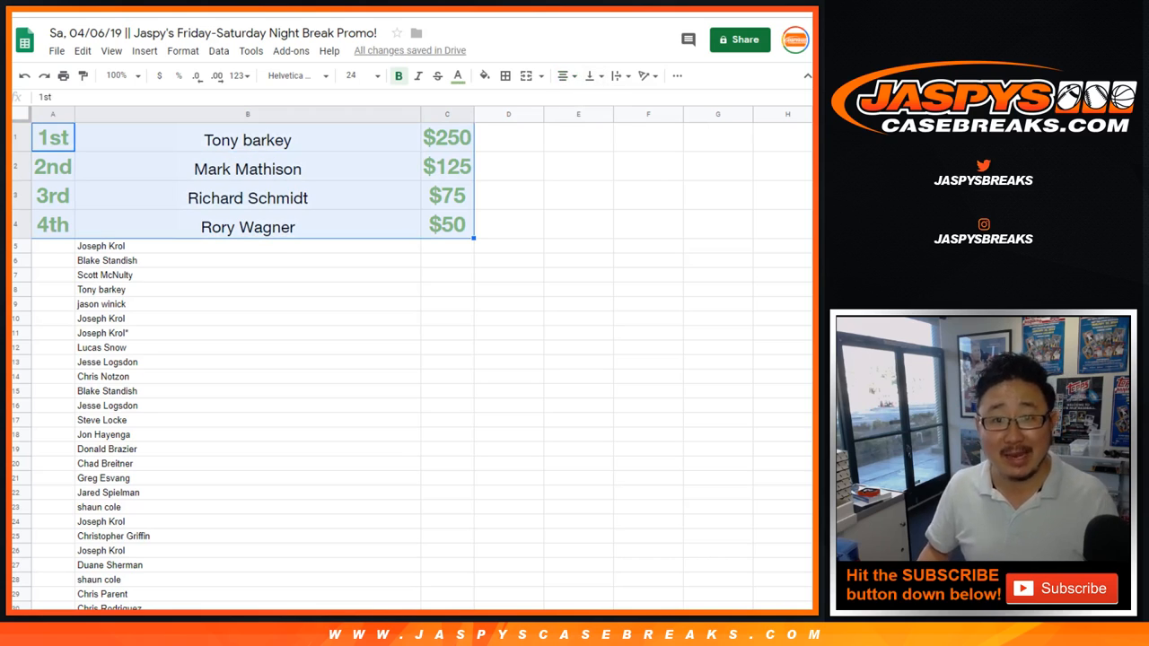